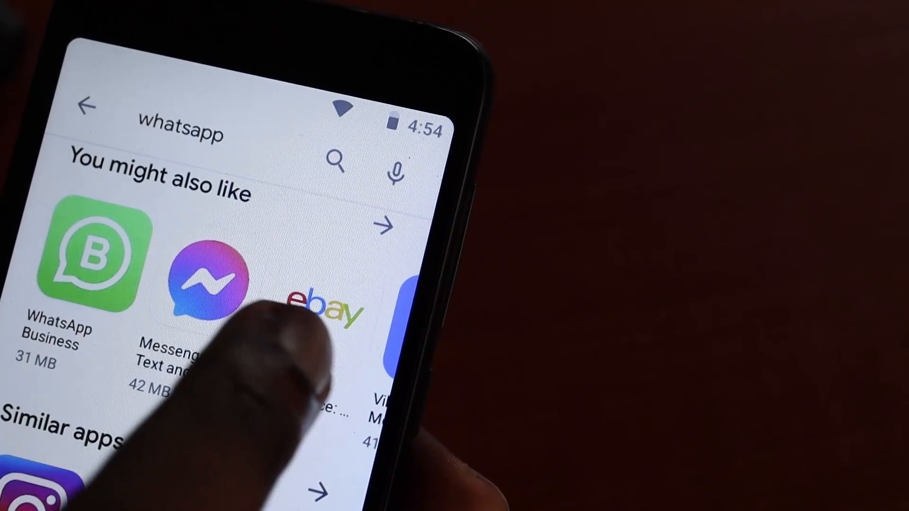
Install eBay from its 'You might also like' suggestion, then return to the home screen
click(317, 304)
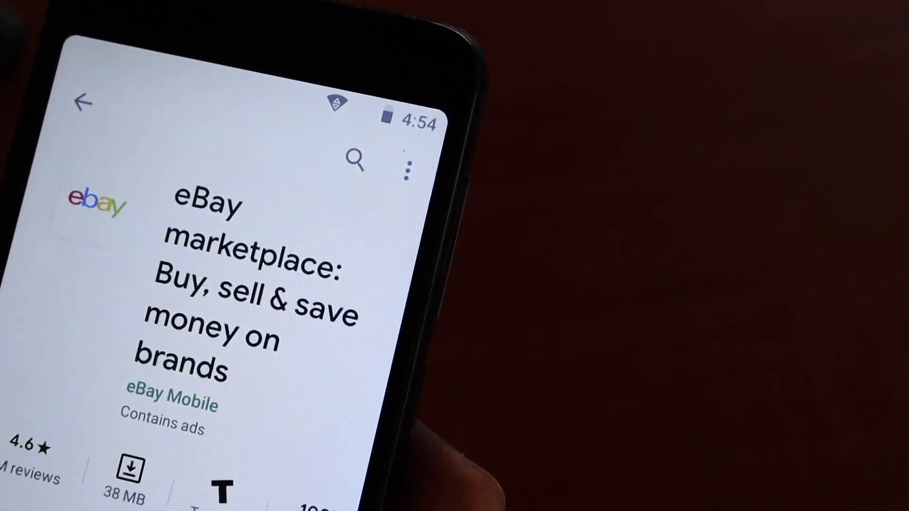
click(128, 470)
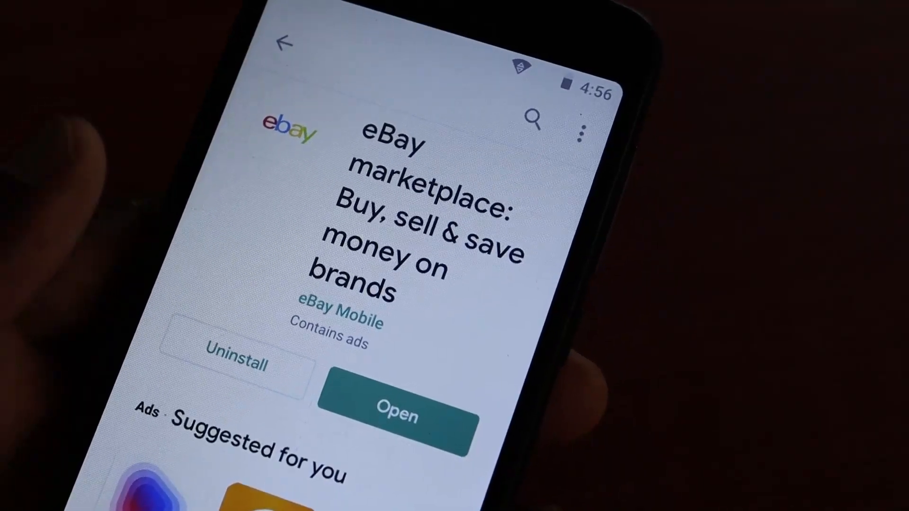
click(397, 413)
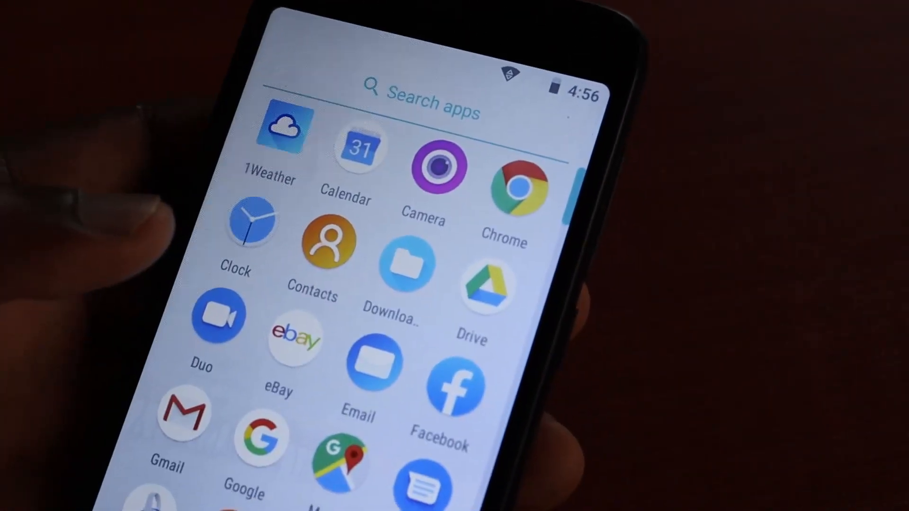
Launch Chrome from the app drawer and search Google for 'play store apk'
scroll(down, 3)
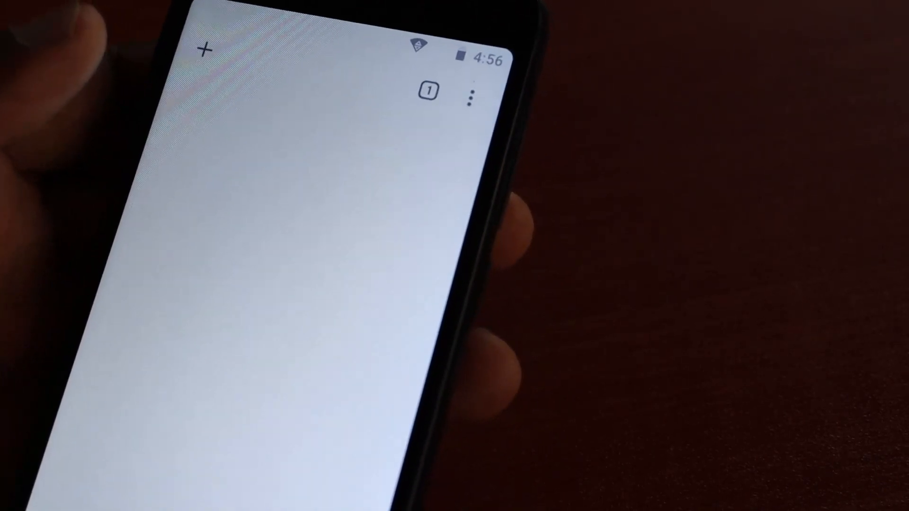
text(playstore apk)
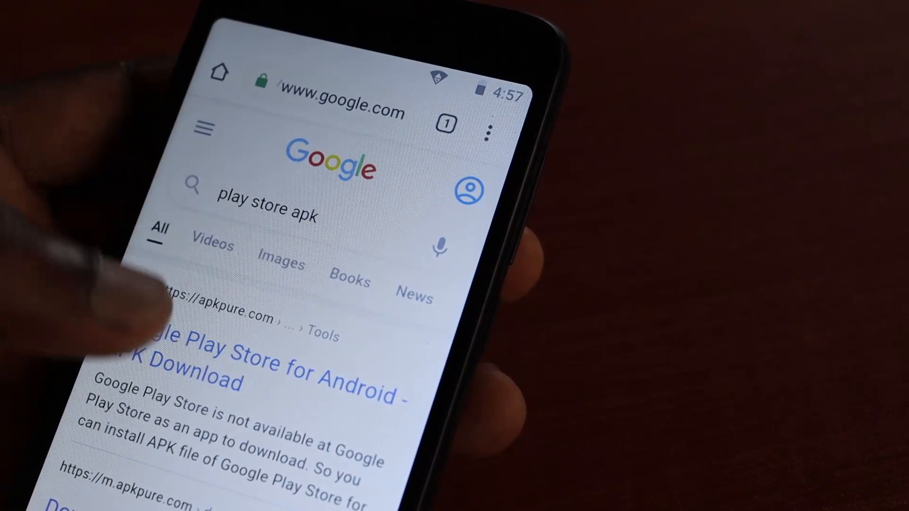
Grant Chrome storage access, download the 44.85 MB Play Store APK from APKPure and open it
scroll(down, 3)
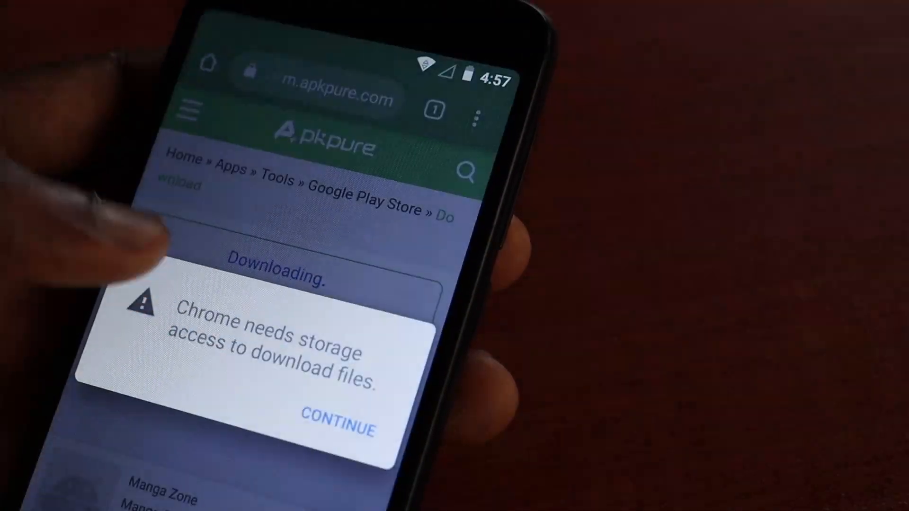
click(339, 431)
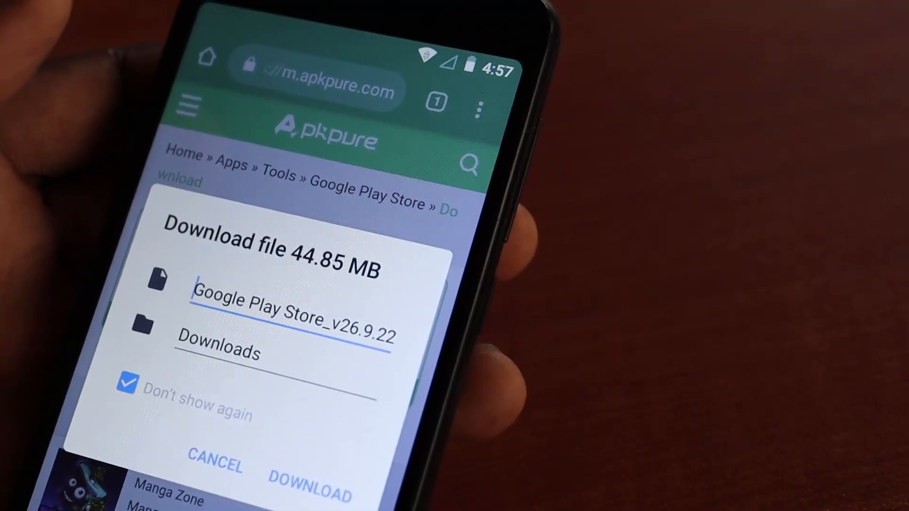
click(309, 478)
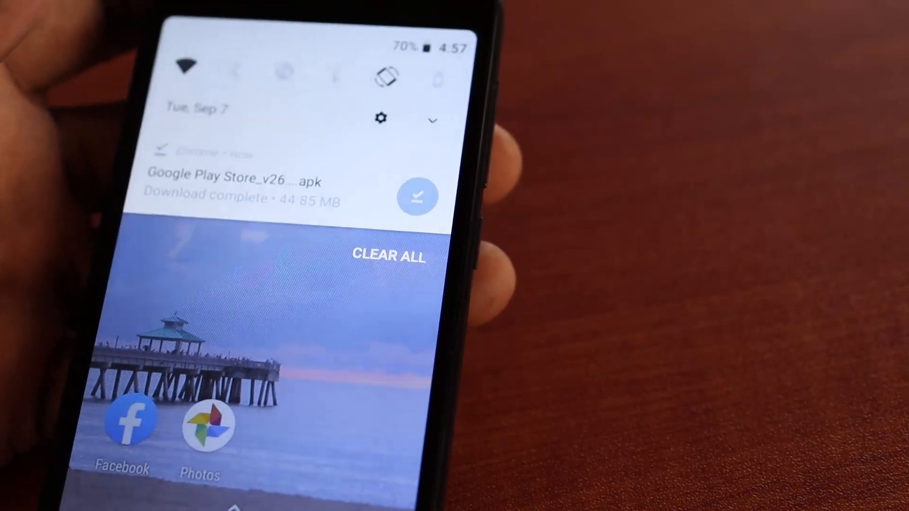
click(238, 185)
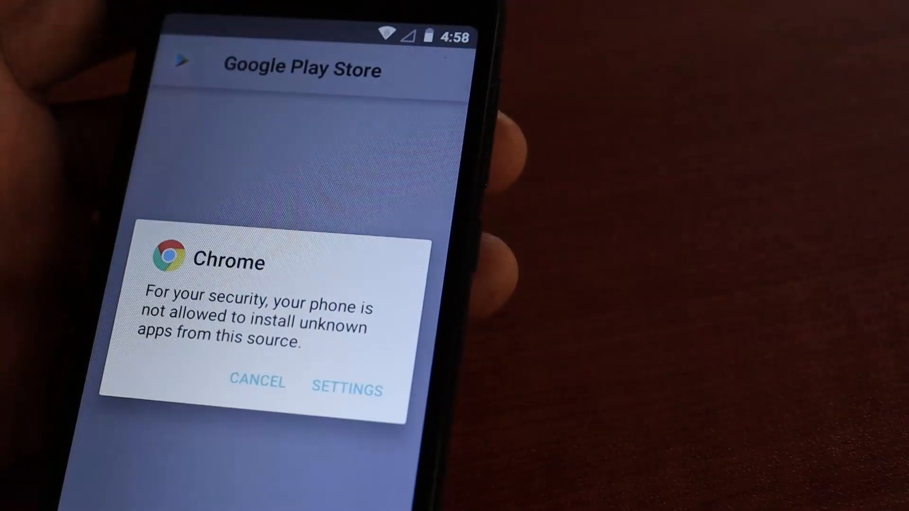
Allow app installs from Chrome and install the Google Play Store update from the APK
click(347, 389)
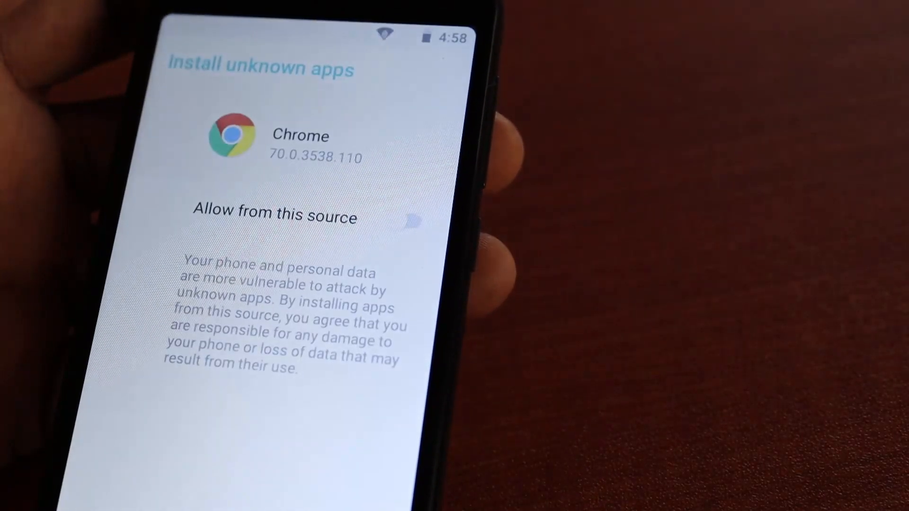
click(418, 224)
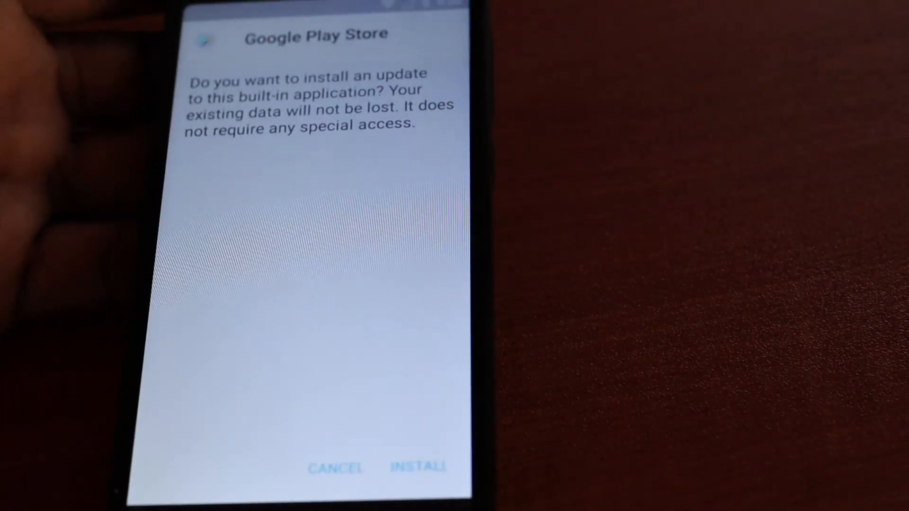
click(417, 467)
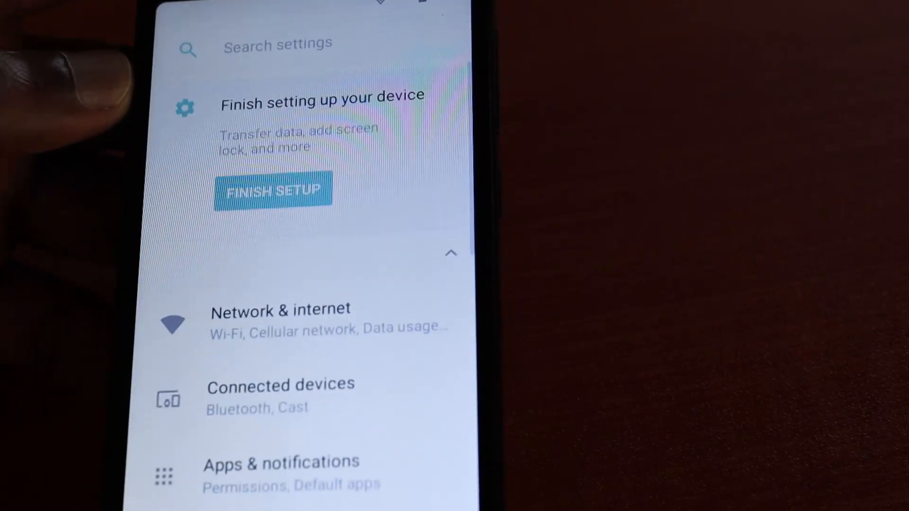
Find Google Play Store in the full apps list under Apps & notifications
scroll(down, 3)
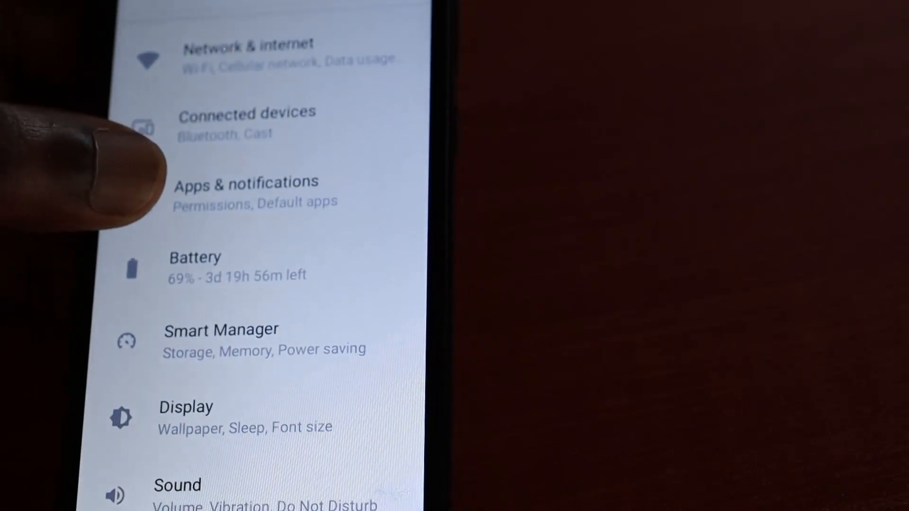
click(245, 191)
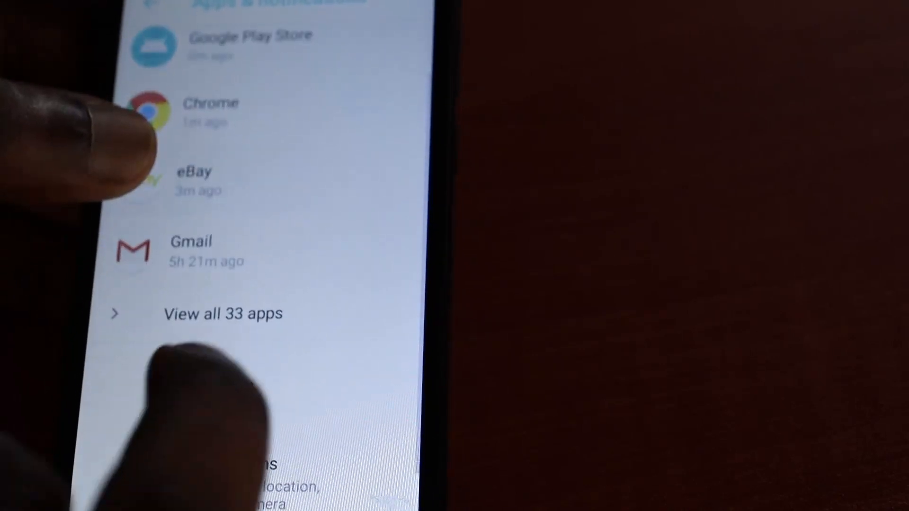
click(222, 314)
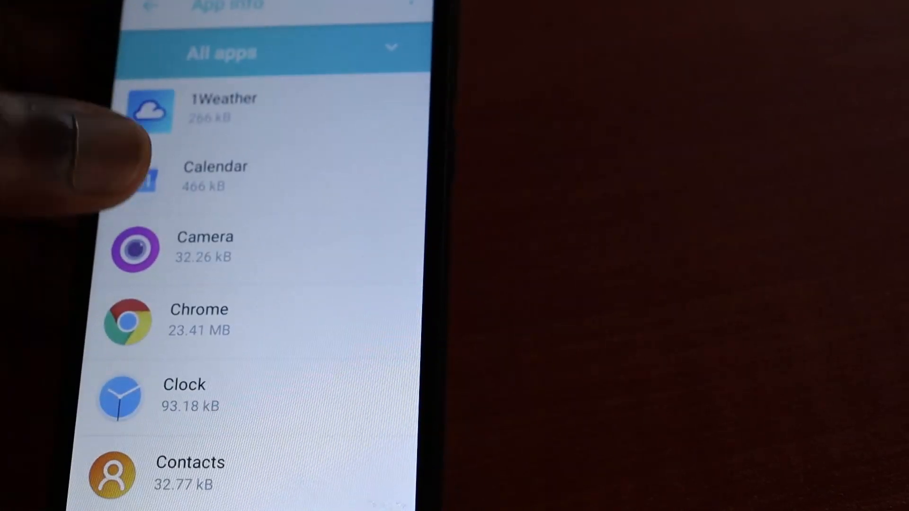
scroll(down, 3)
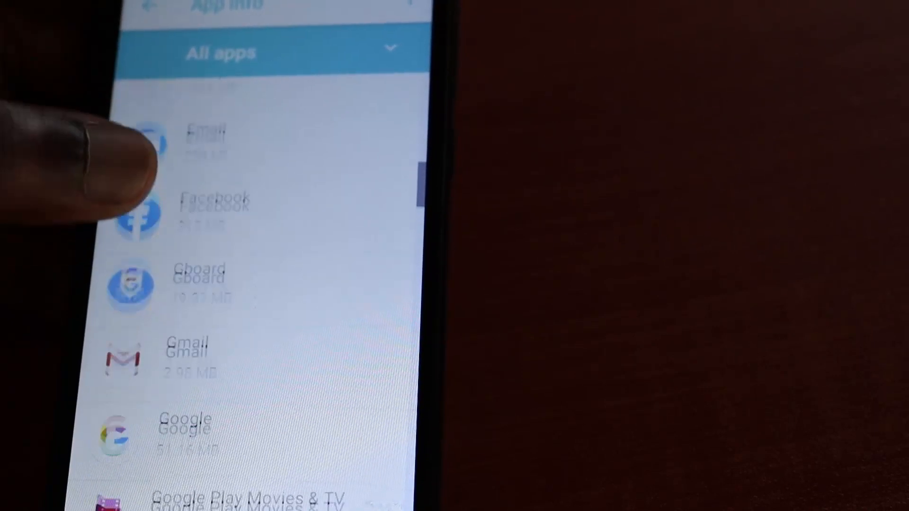
scroll(down, 3)
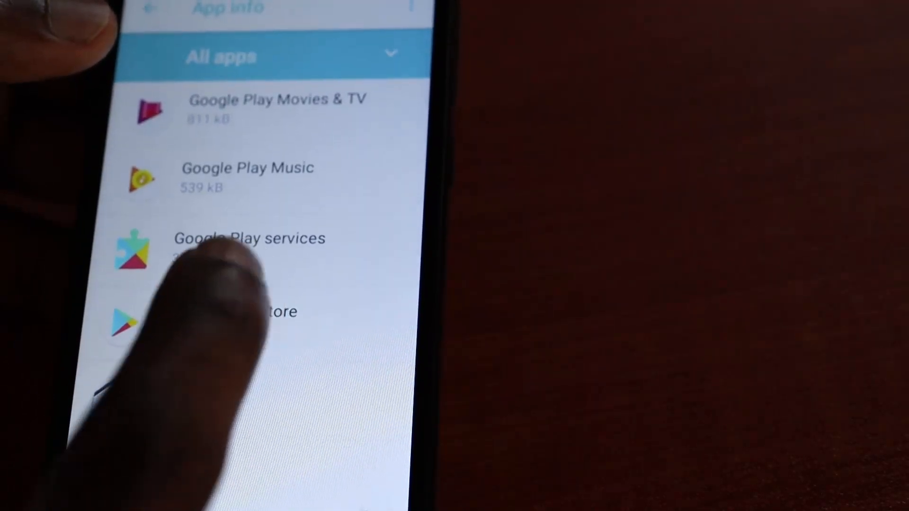
click(232, 311)
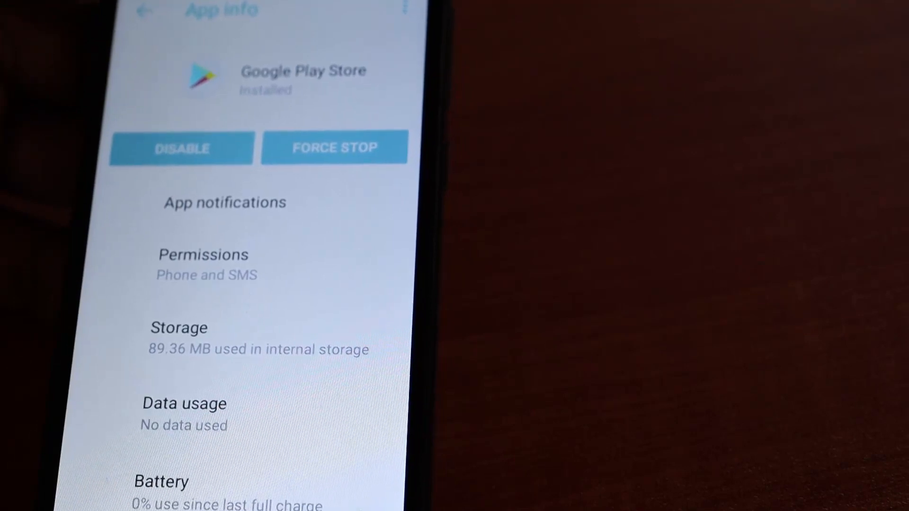
Clear Google Play Store's storage data to 0 B and return to the app drawer
click(179, 328)
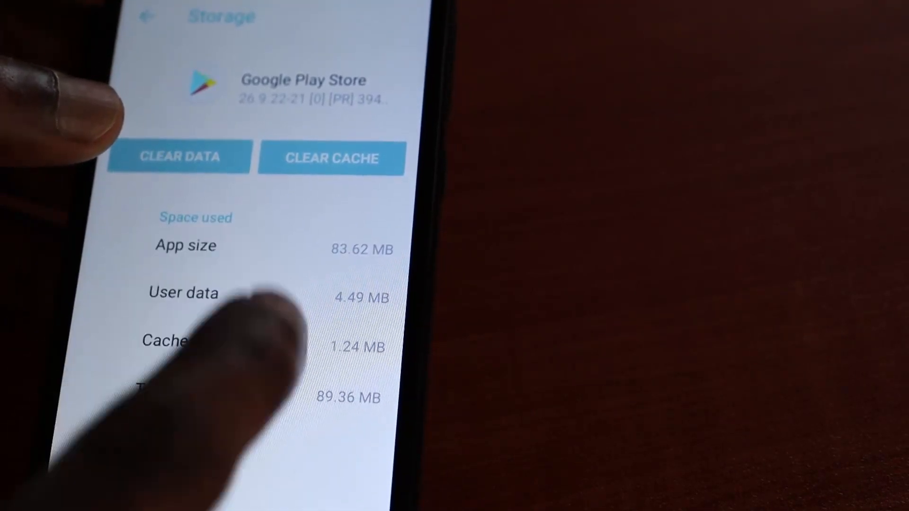
click(179, 158)
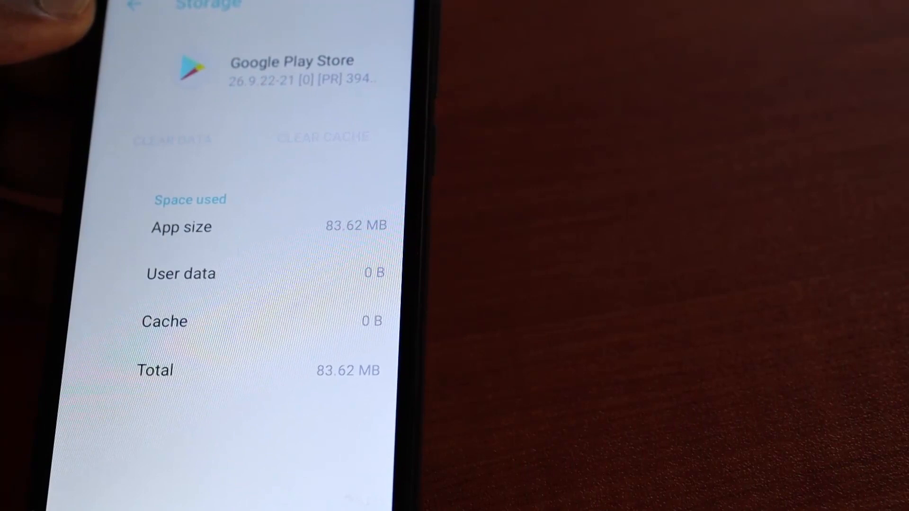
click(141, 16)
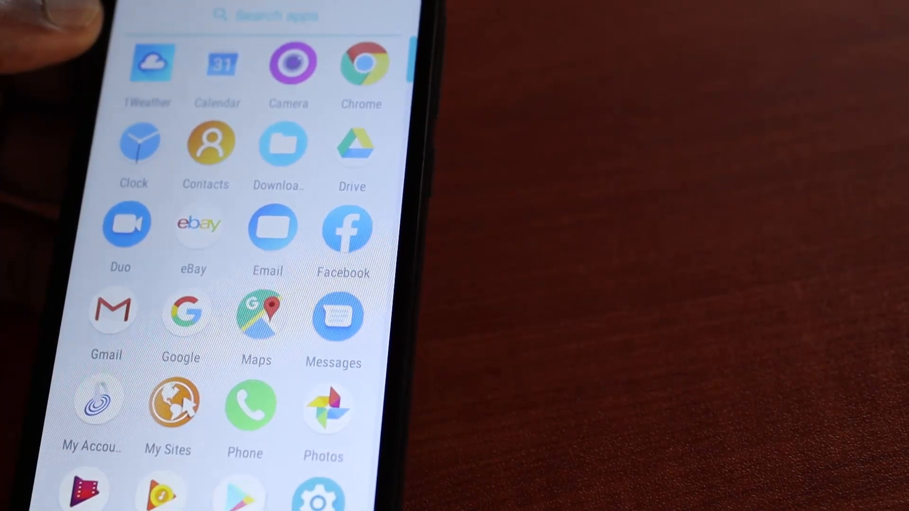
Launch the Play Store and install Instagram from Recommended for you
click(239, 493)
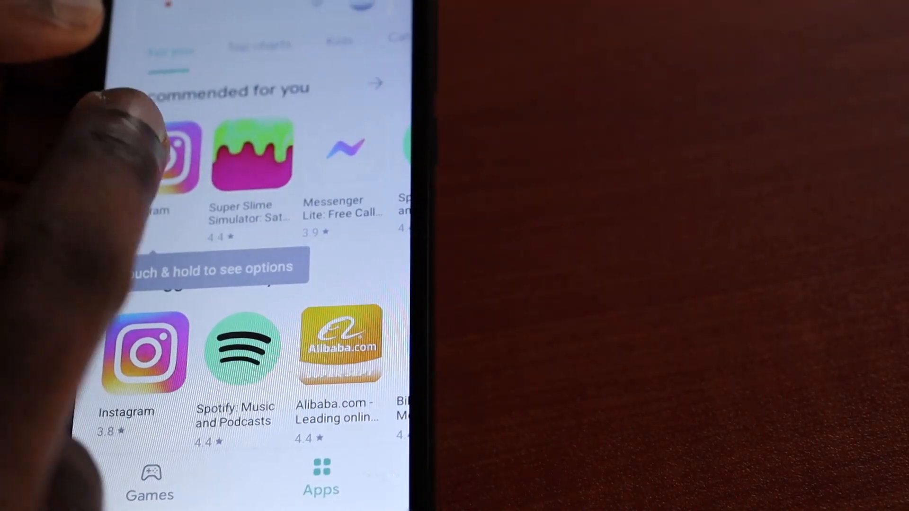
click(143, 353)
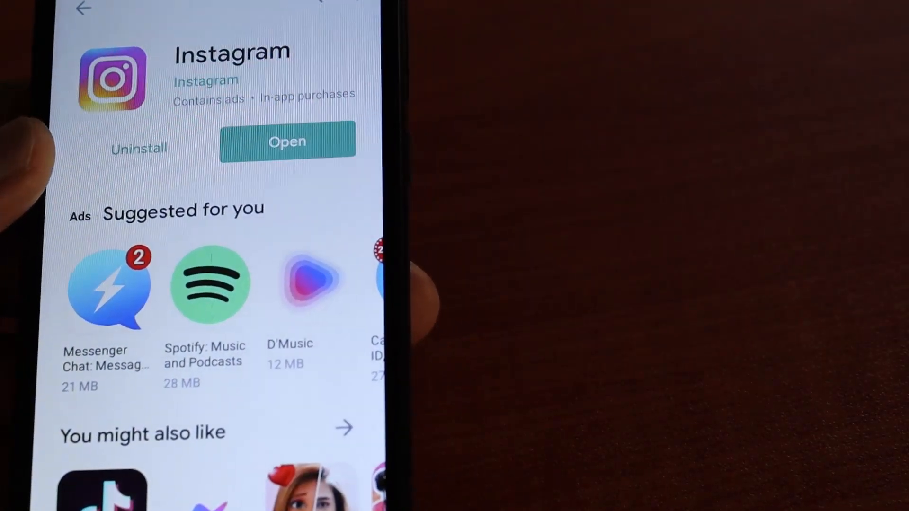
Open the newly installed Instagram and dismiss its auto-start notice
click(286, 141)
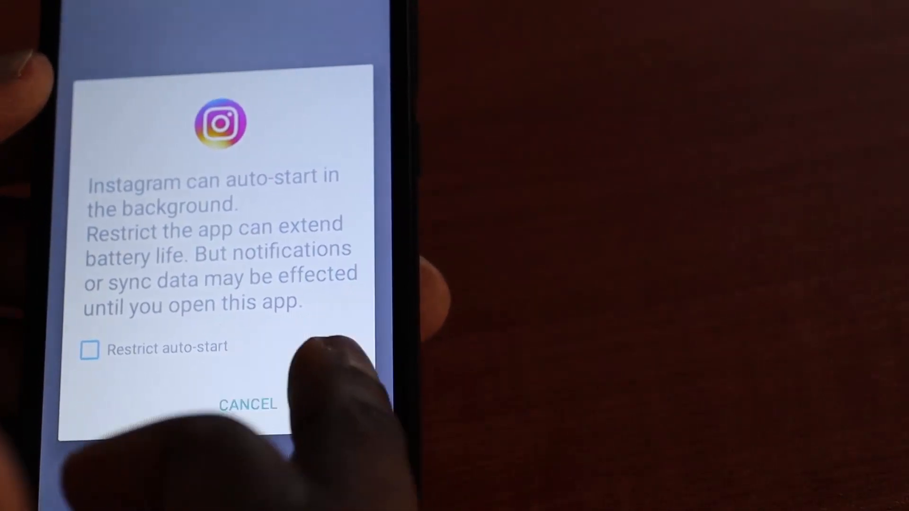
click(247, 404)
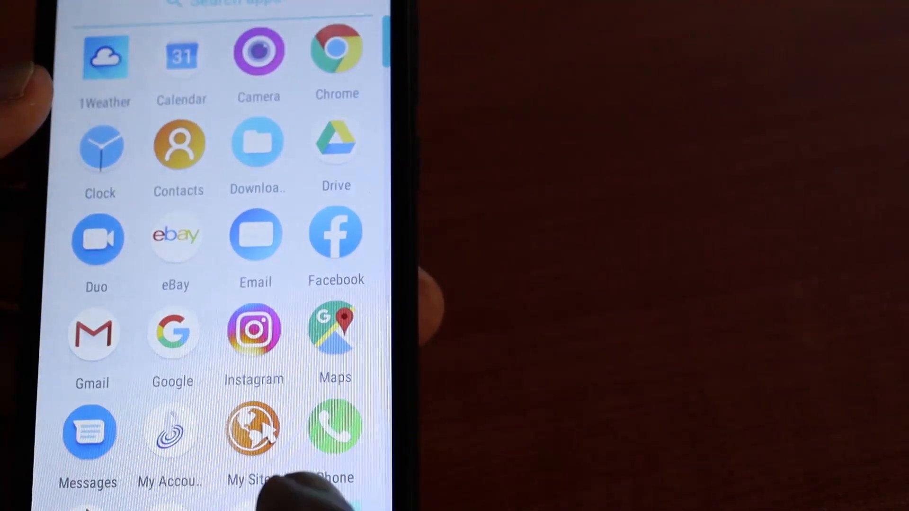
click(254, 332)
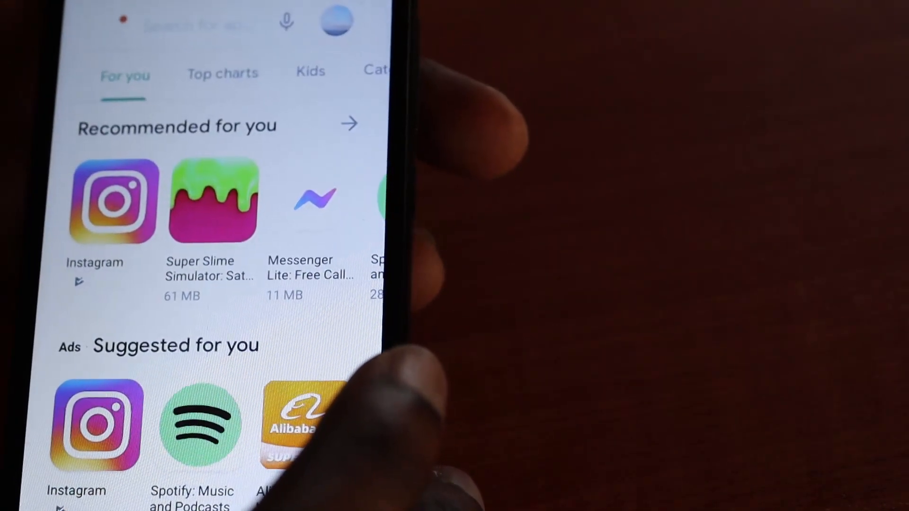
click(335, 24)
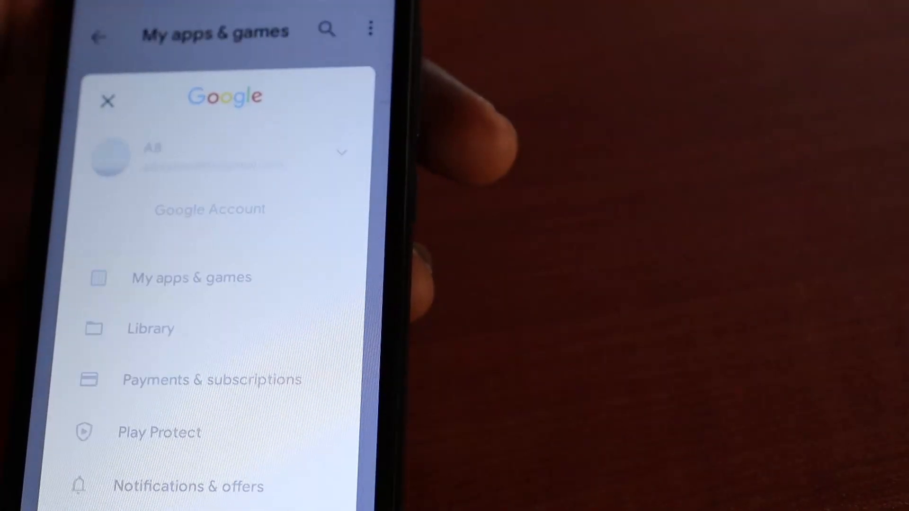
click(191, 277)
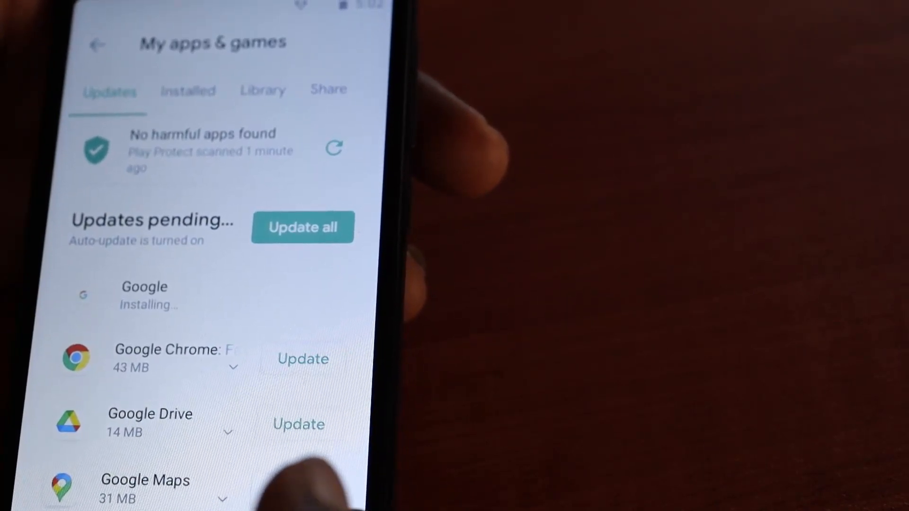
scroll(down, 3)
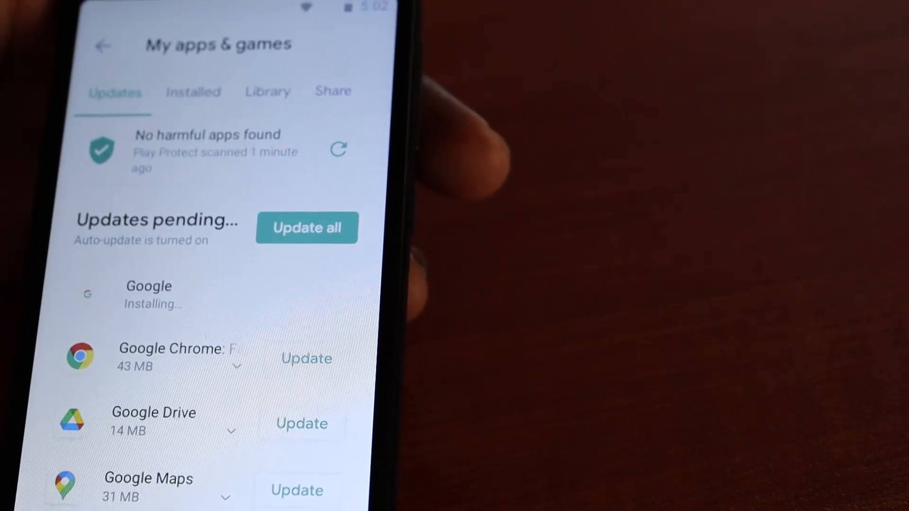
scroll(down, 3)
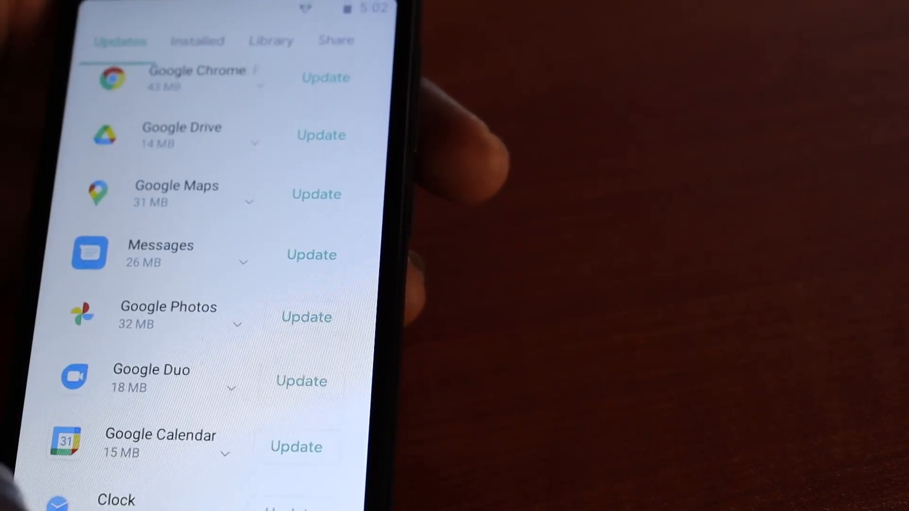
scroll(down, 3)
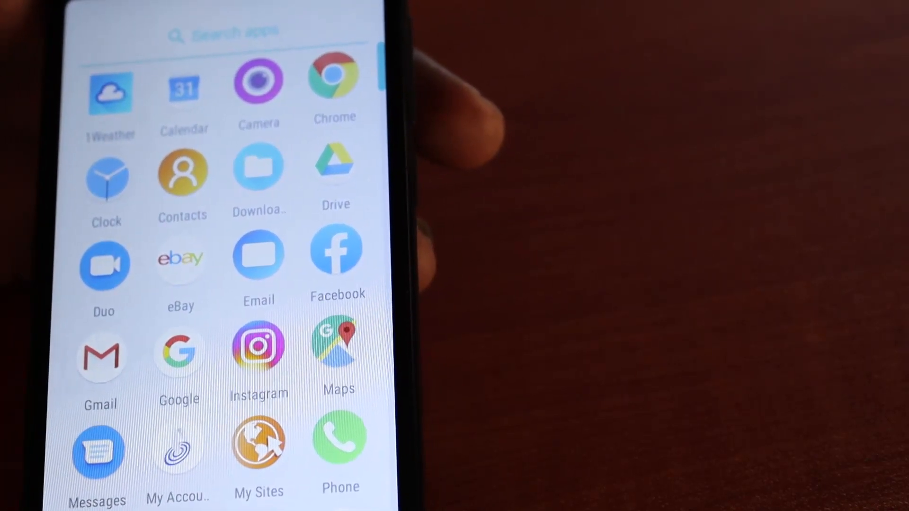
scroll(down, 3)
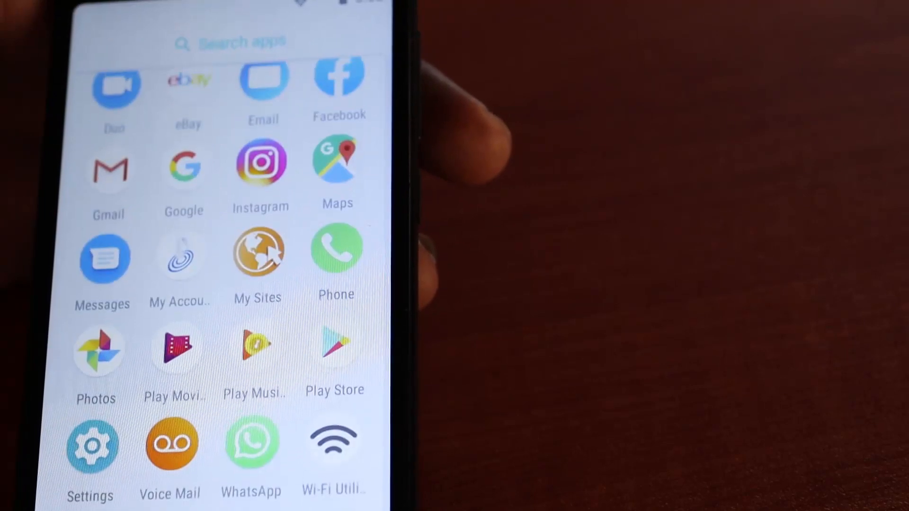